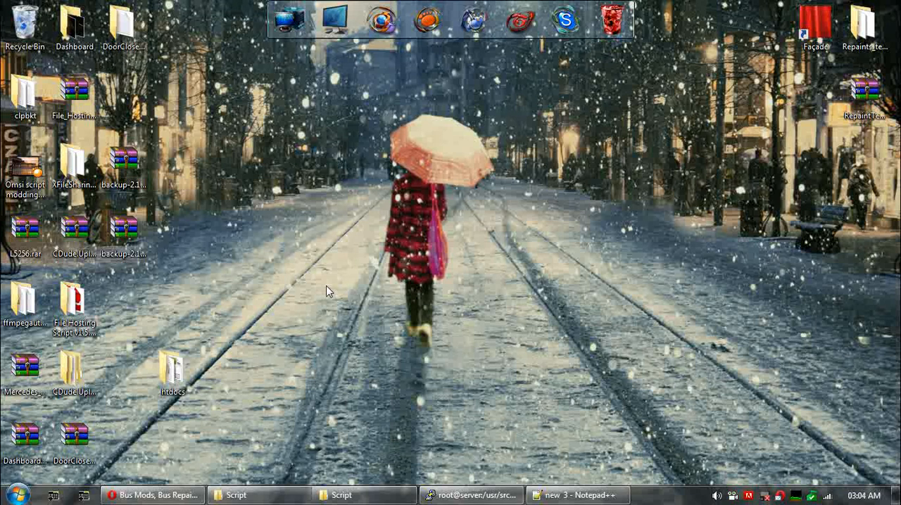
pyautogui.moveTo(275, 310)
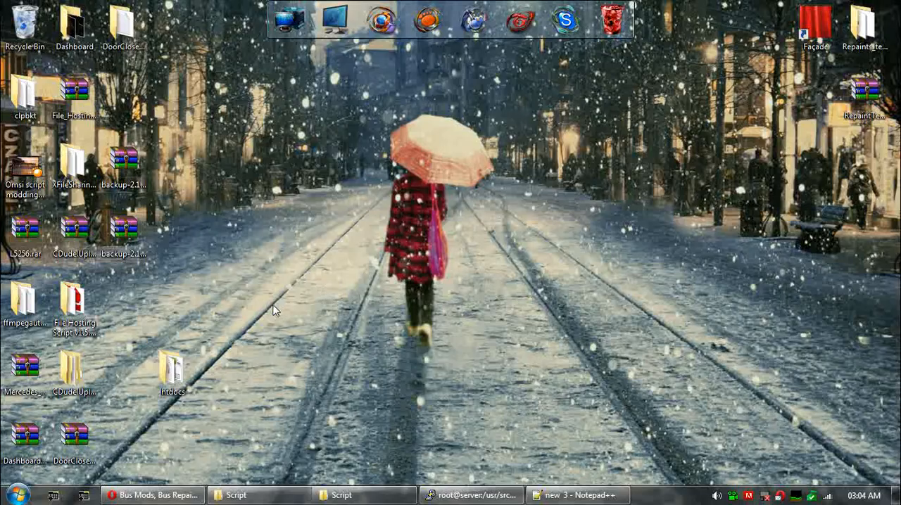
# Show the SD202 Door Close Warning Mod forum thread, then bring up the mod's Script folder
pyautogui.click(152, 496)
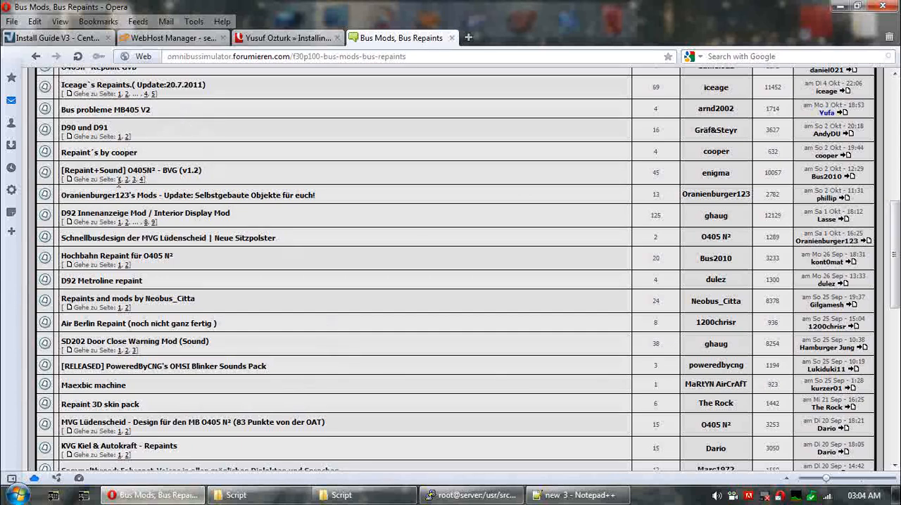
pyautogui.moveTo(177, 238)
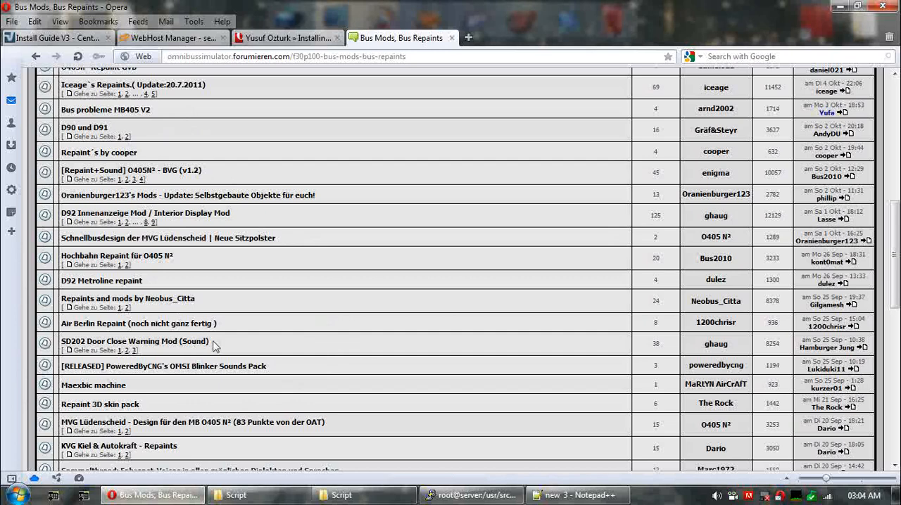
pyautogui.click(839, 6)
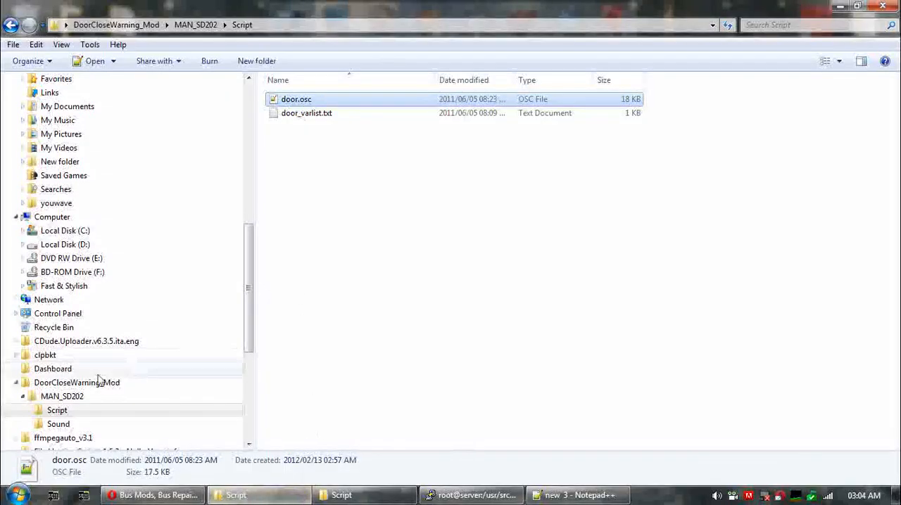
pyautogui.click(61, 396)
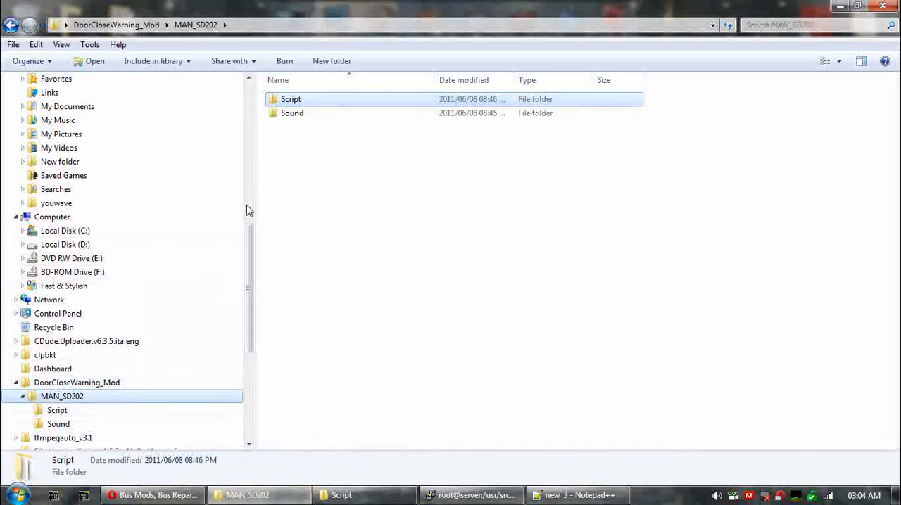
pyautogui.doubleClick(292, 112)
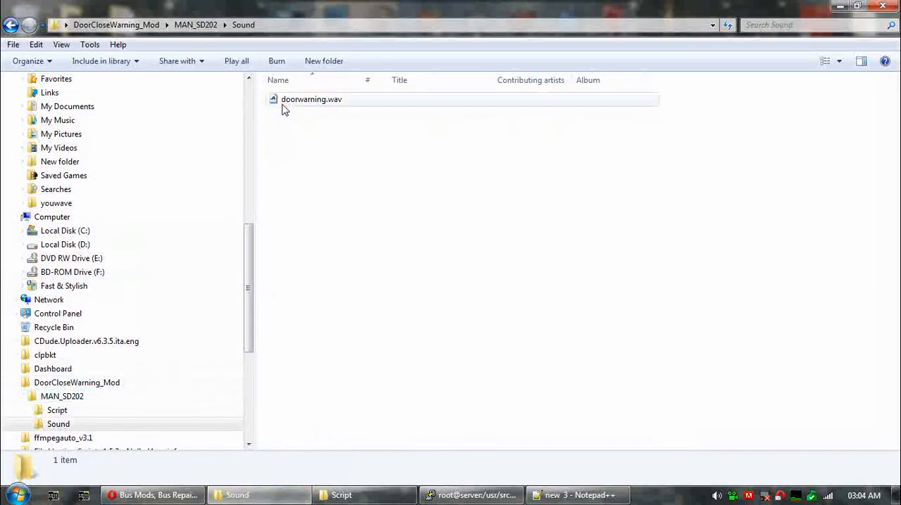
pyautogui.click(311, 99)
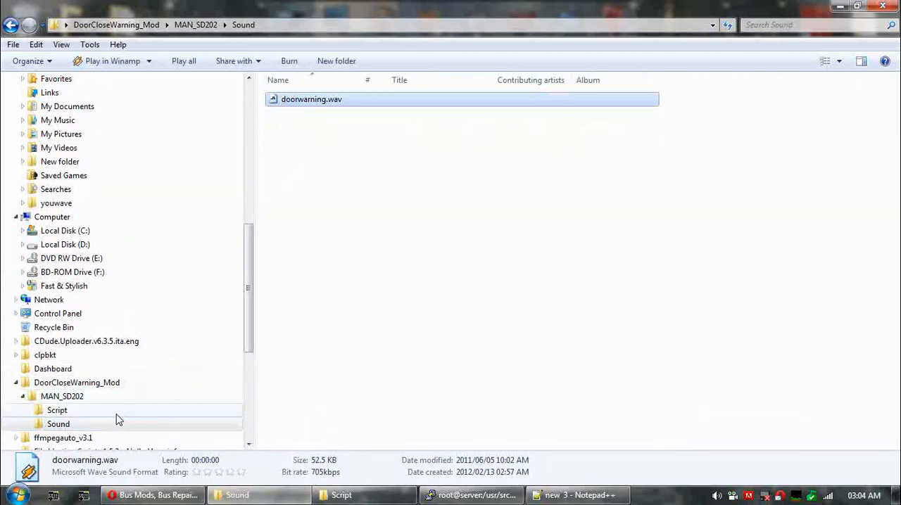
pyautogui.click(57, 410)
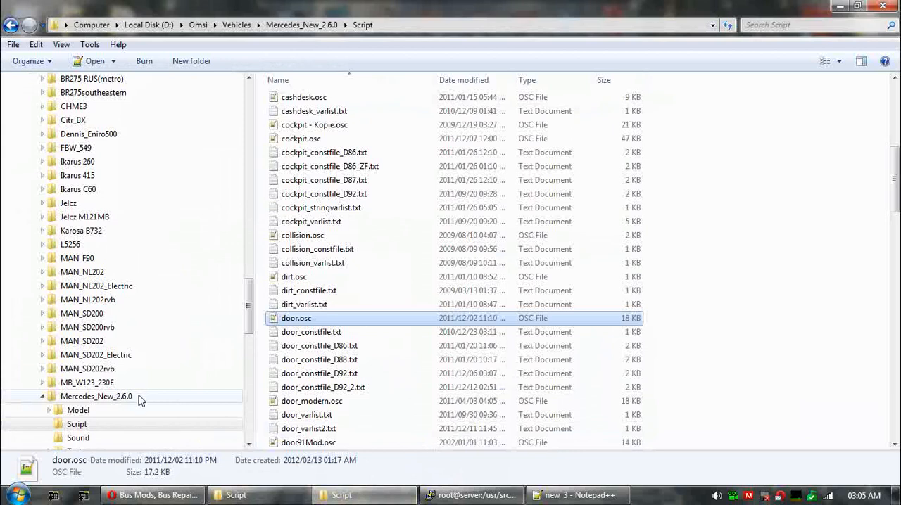
pyautogui.moveTo(147, 399)
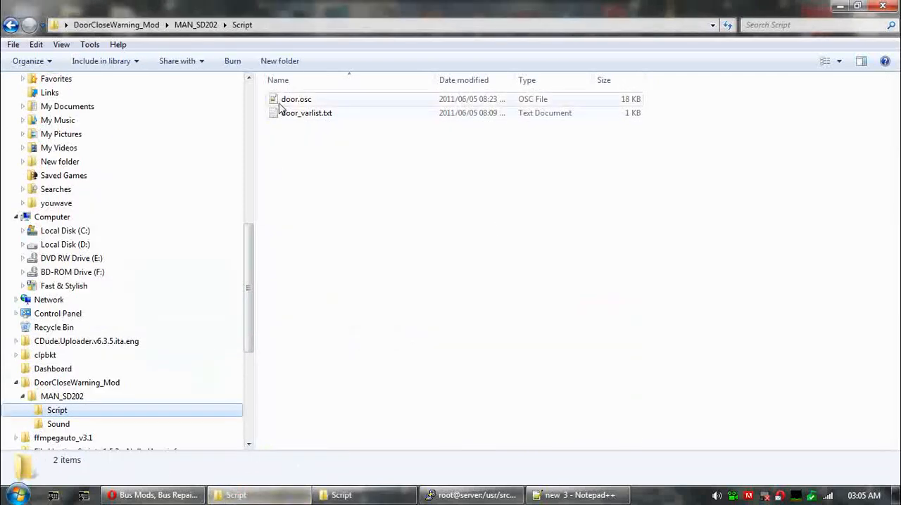
# Open the mod's door.osc with Edit with Notepad++
pyautogui.rightClick(295, 98)
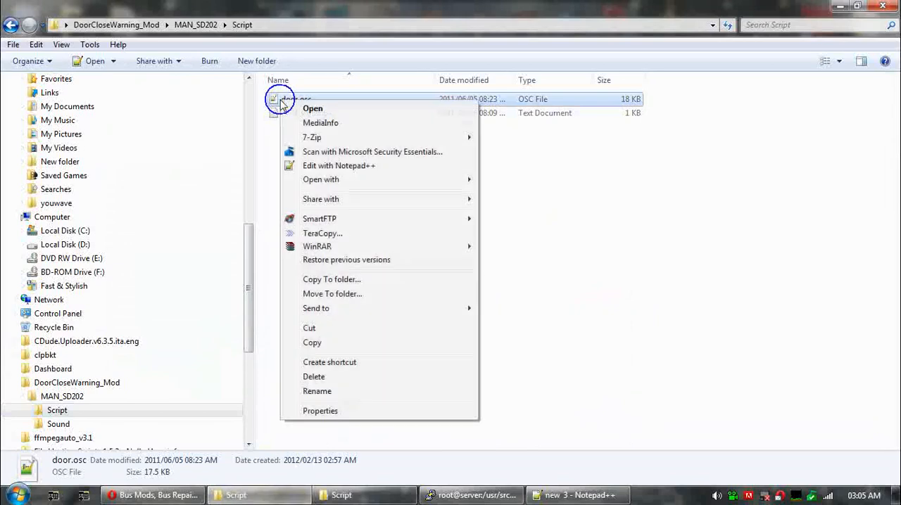
pyautogui.moveTo(393, 176)
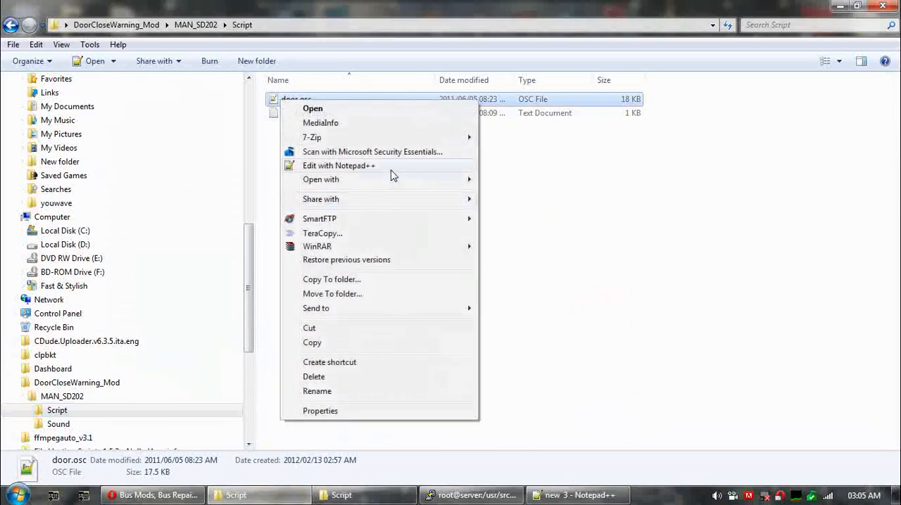
pyautogui.click(339, 166)
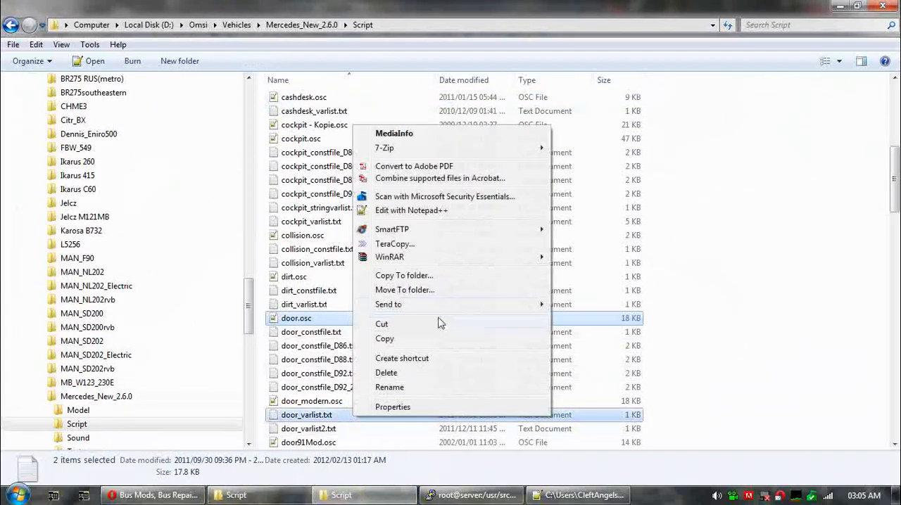
pyautogui.moveTo(483, 304)
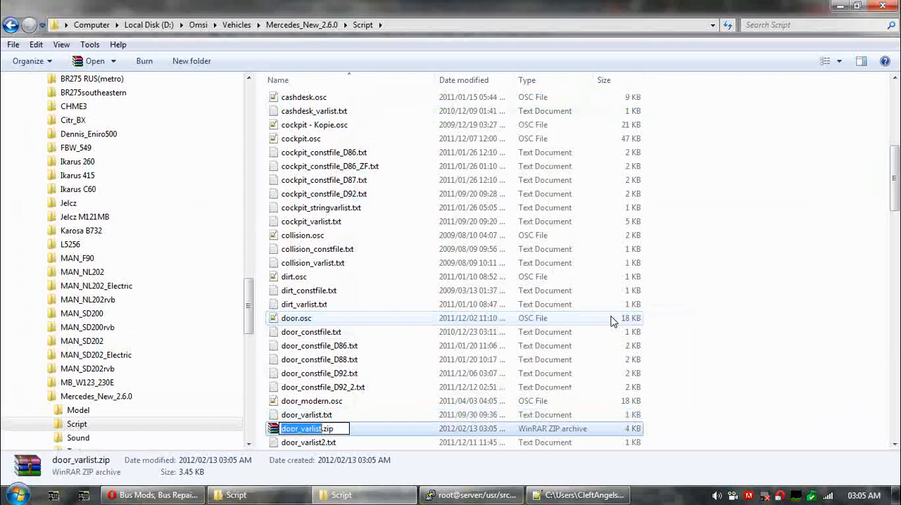
# Name the backup archive of door.osc and door_varlist.txt 'door close sound.zip'
pyautogui.write('sound')
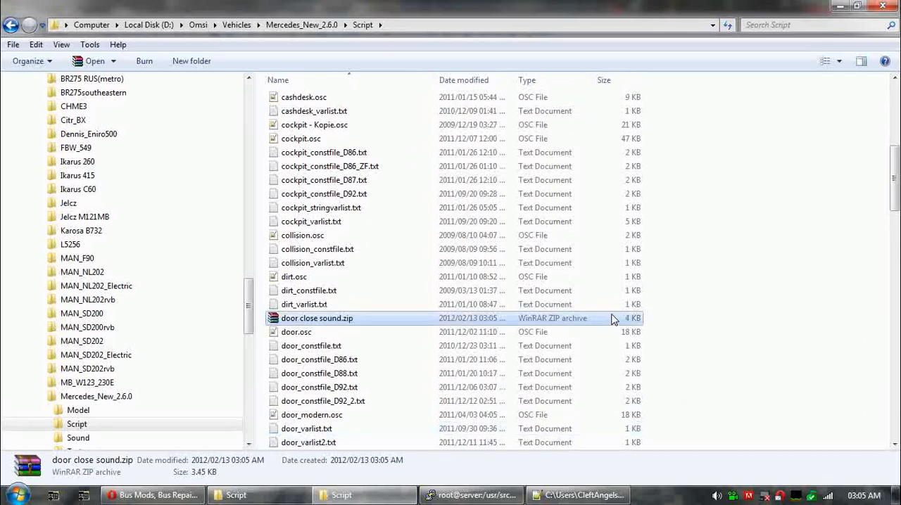
# Open the Mercedes_New_2.6.0 door.osc in Notepad++ and place the cursor in its text
pyautogui.rightClick(296, 331)
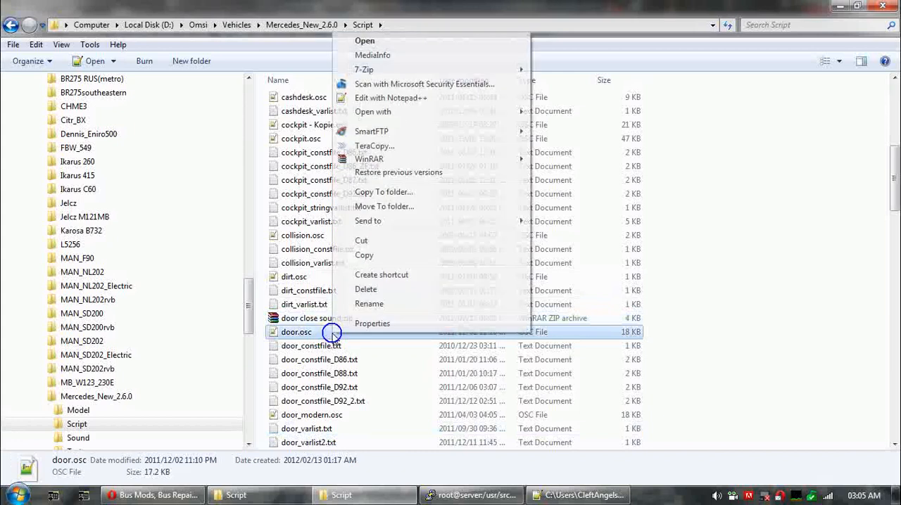
pyautogui.click(391, 97)
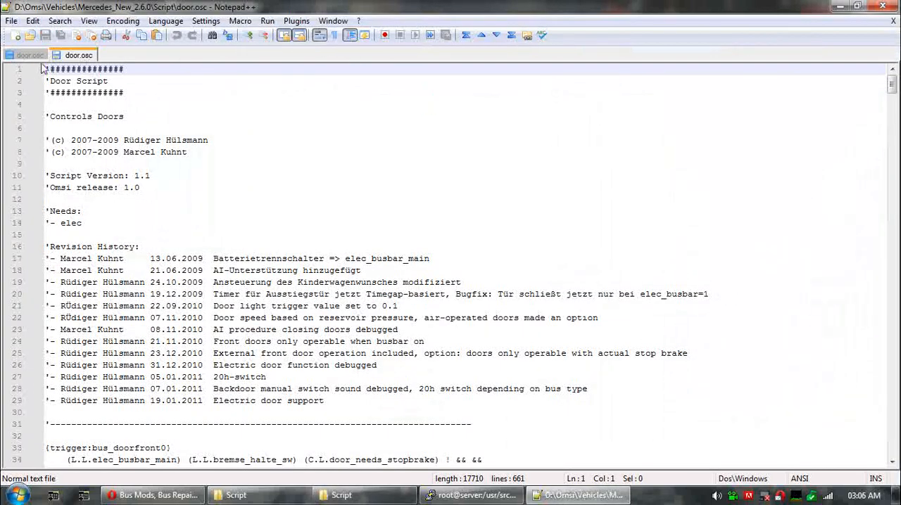
pyautogui.click(26, 55)
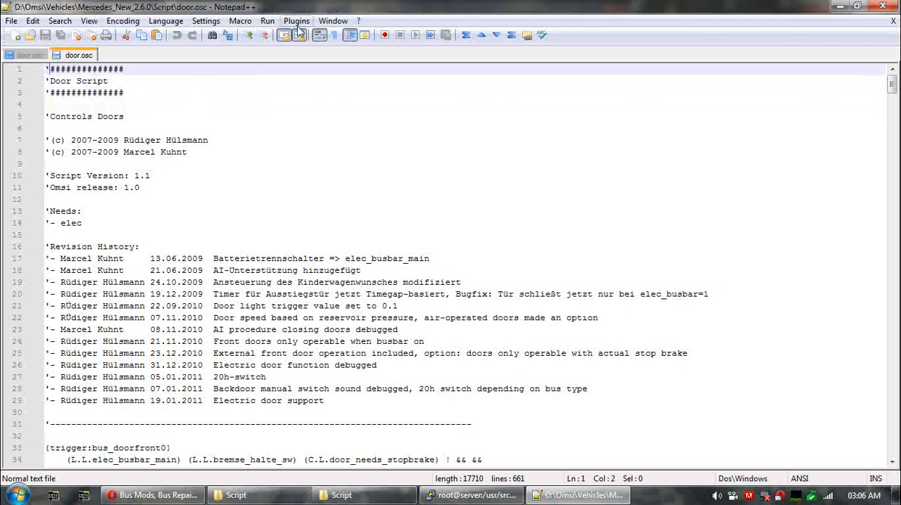
# Compare the two door.osc files with the Compare plugin, scrolling to the DoorAftCalc differences
pyautogui.click(296, 21)
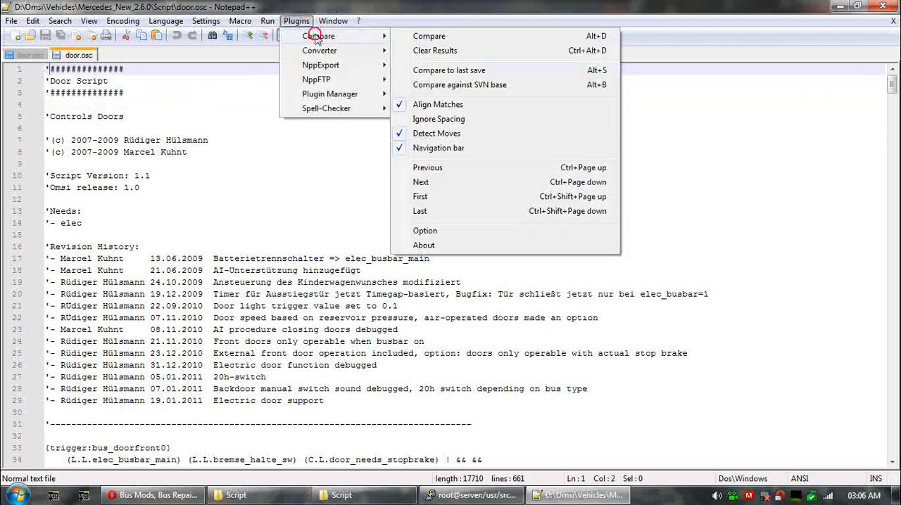
pyautogui.click(429, 36)
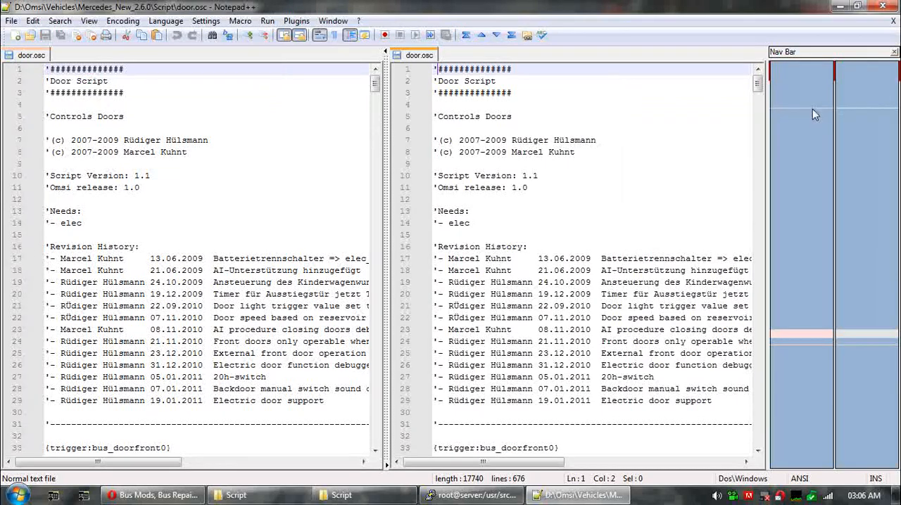
pyautogui.moveTo(832, 178)
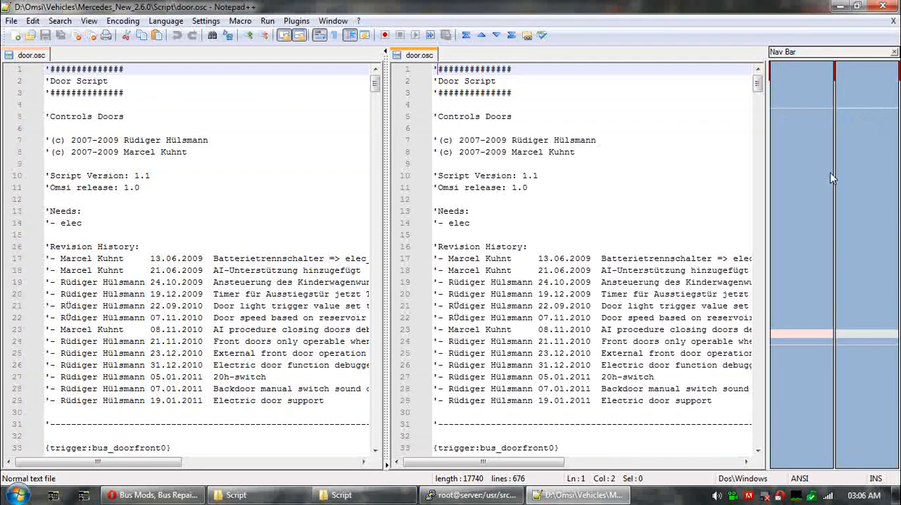
pyautogui.scroll(-3)
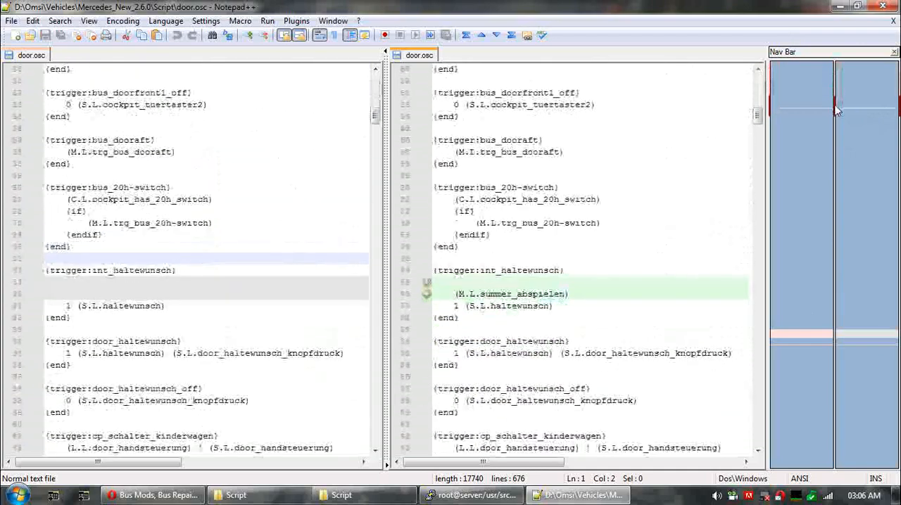
pyautogui.scroll(-3)
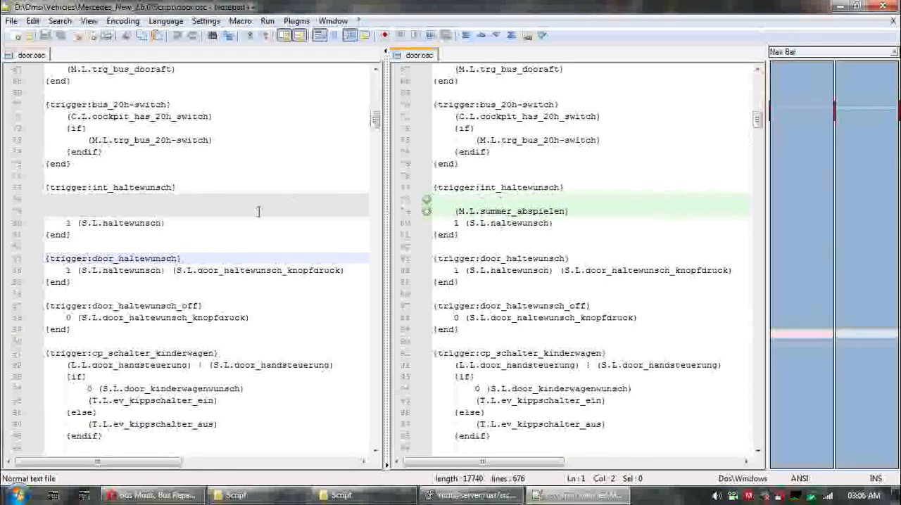
pyautogui.moveTo(446, 216)
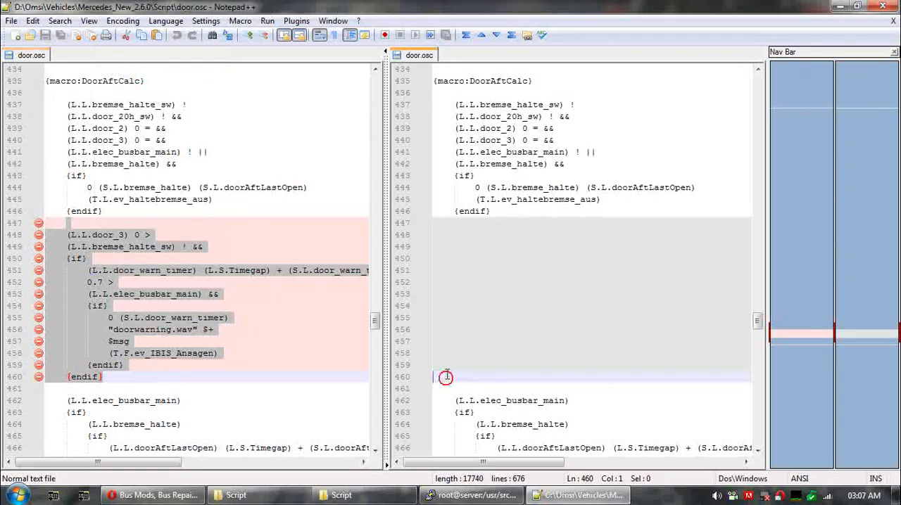
# Copy the door-warning lines into the Mercedes door.osc at line 472 and close the file
pyautogui.moveTo(443, 377); pyautogui.dragTo(442, 223)
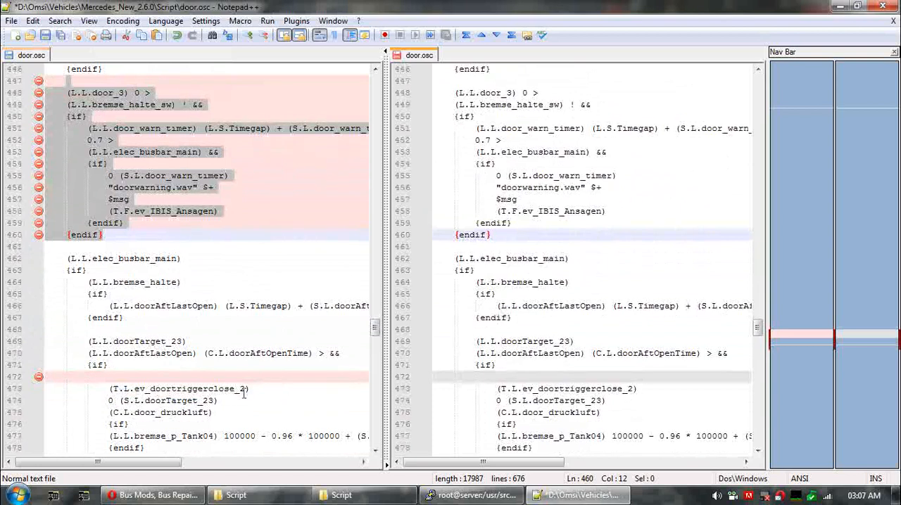
pyautogui.click(484, 377)
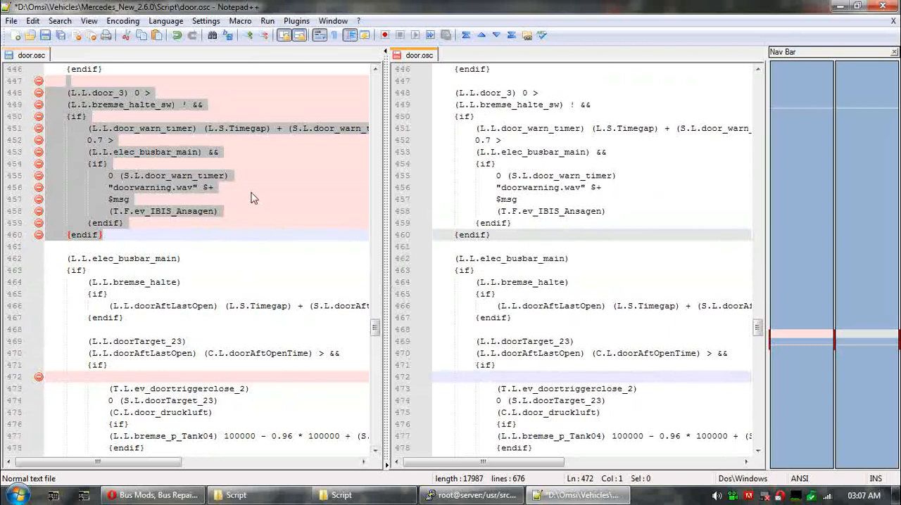
pyautogui.click(540, 152)
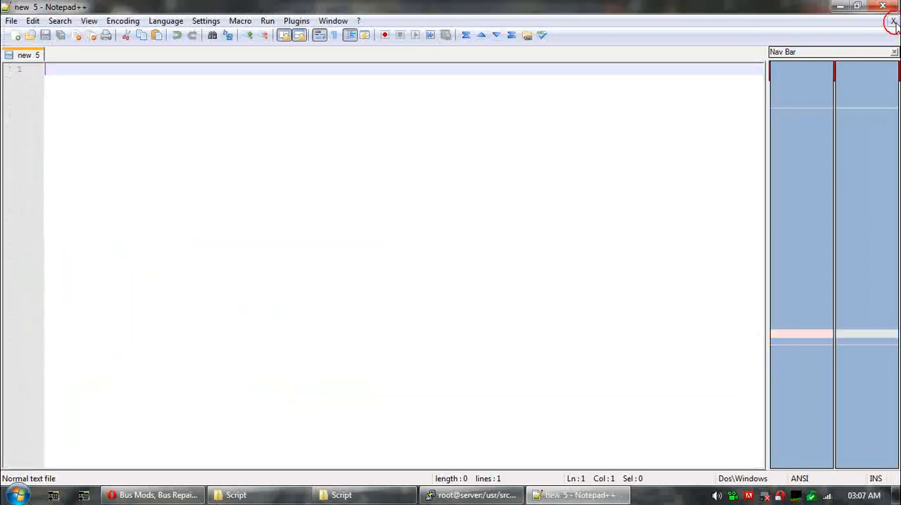
# Open the mod's door_varlist.txt with Edit with Notepad++
pyautogui.click(235, 494)
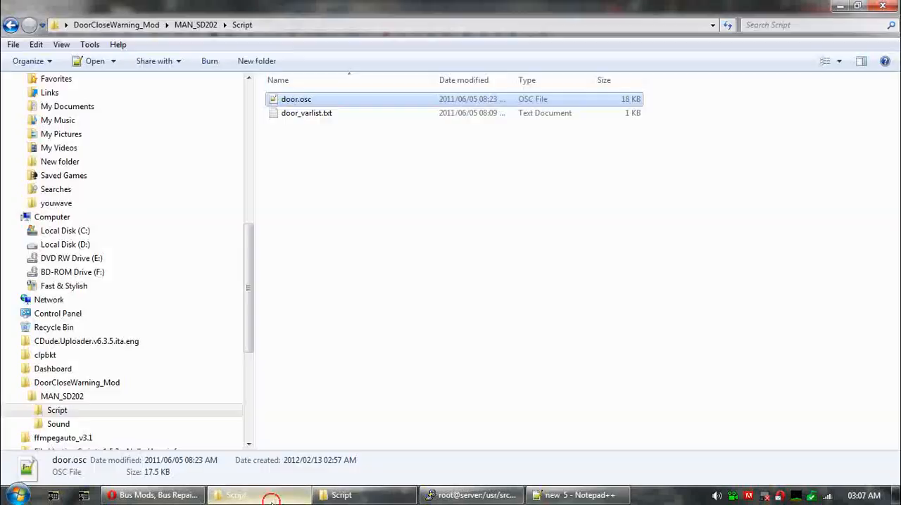
pyautogui.click(306, 113)
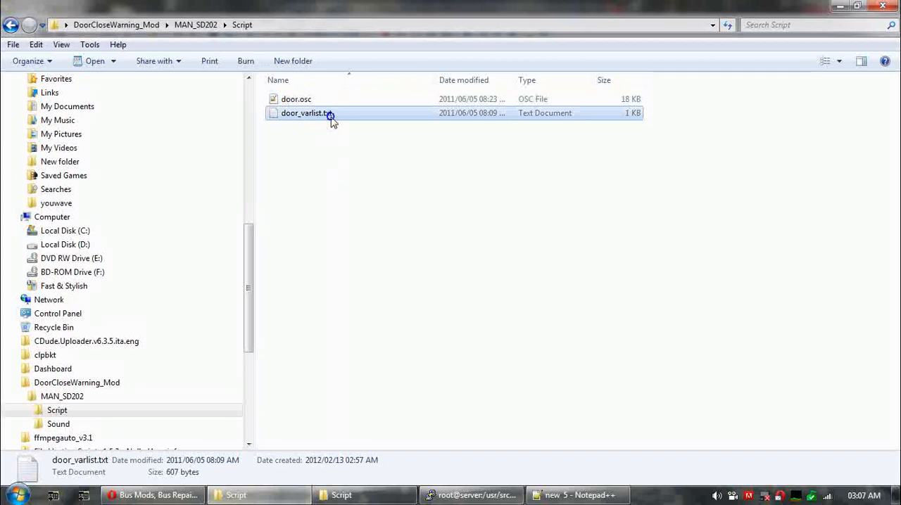
pyautogui.rightClick(305, 113)
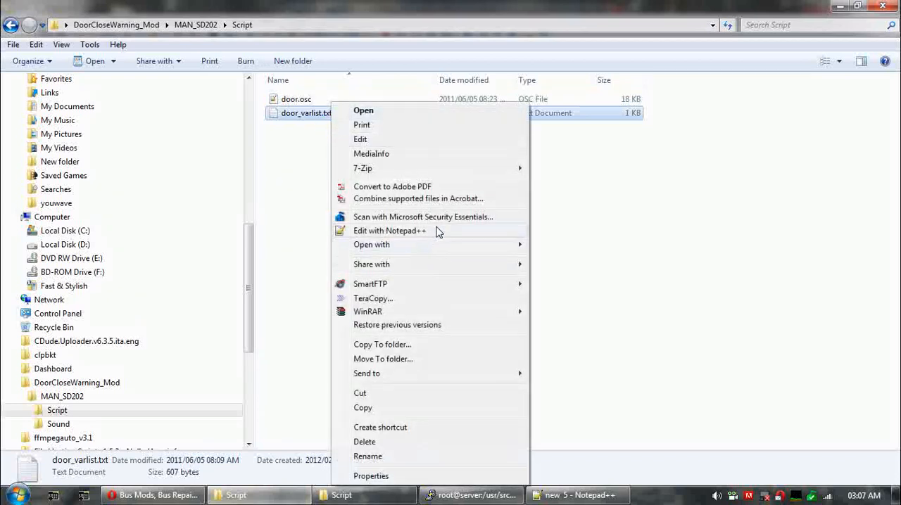
pyautogui.click(389, 231)
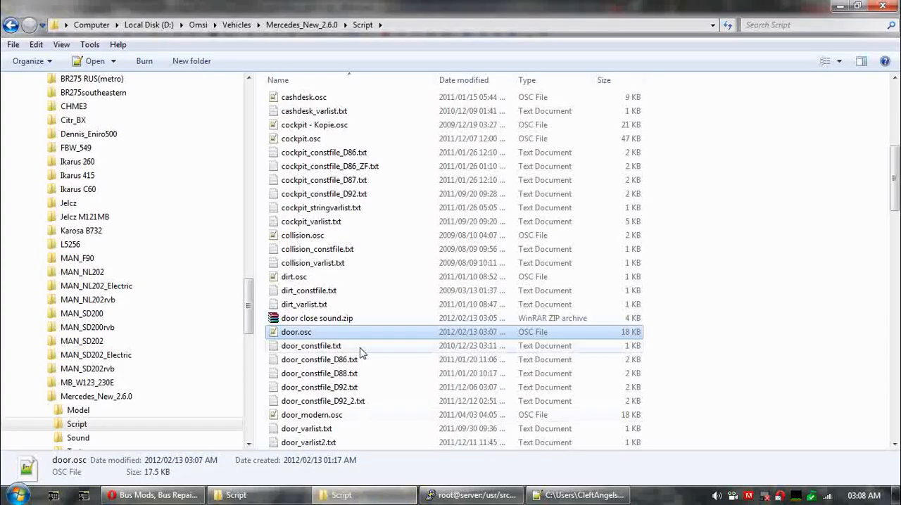
pyautogui.moveTo(355, 339)
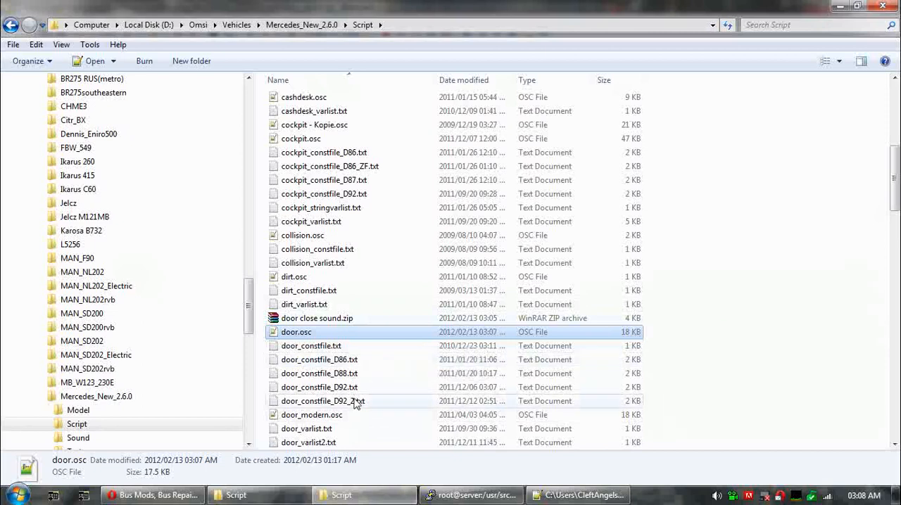
# Open the Mercedes door_varlist.txt with Edit with Notepad++
pyautogui.rightClick(306, 414)
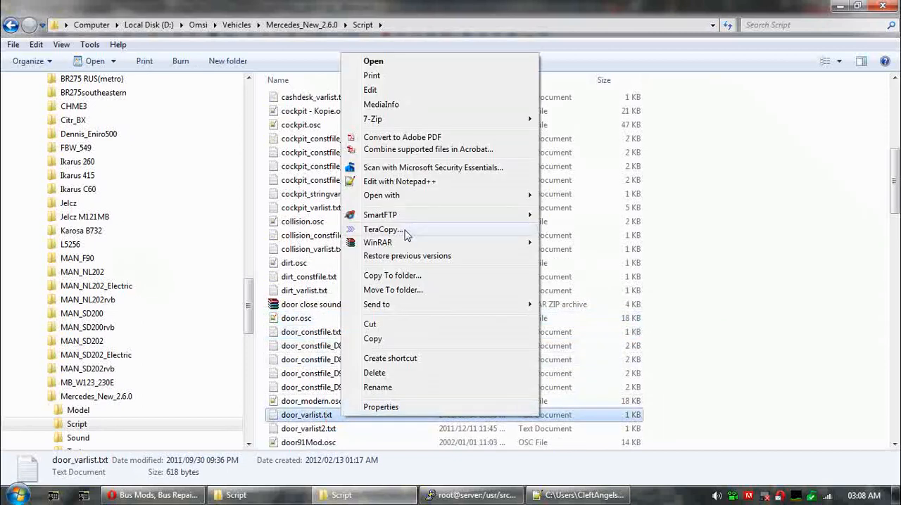
pyautogui.click(399, 182)
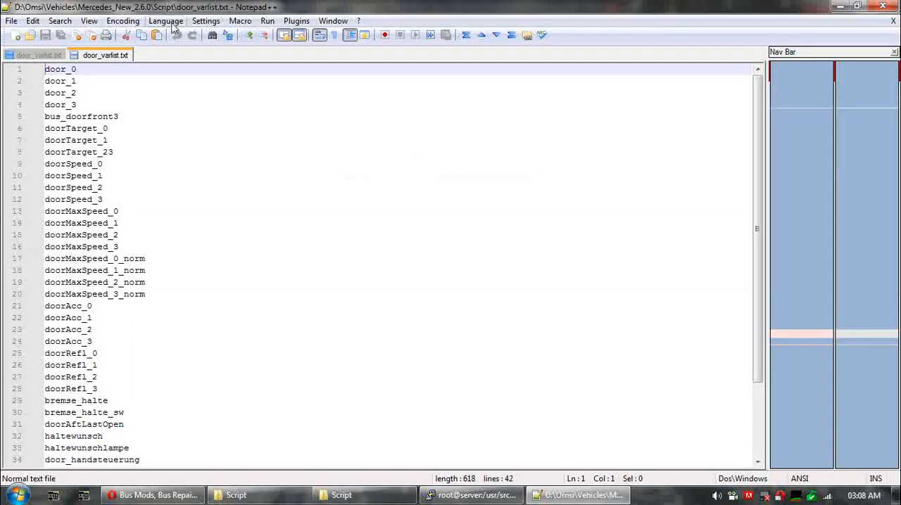
# Compare the two door_varlist.txt files and find the extra bus_doorfront3 variable
pyautogui.click(297, 21)
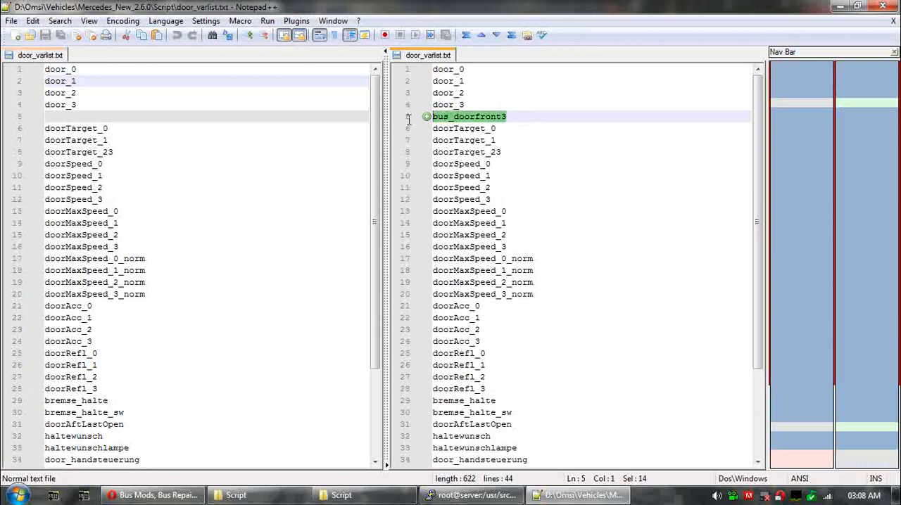
pyautogui.scroll(-3)
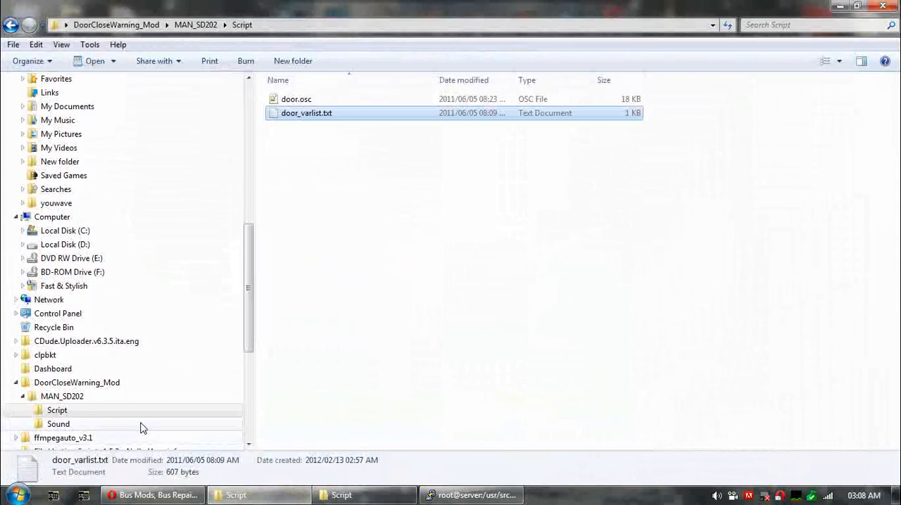
# Copy doorwarning.wav from the mod's Sound folder
pyautogui.click(57, 423)
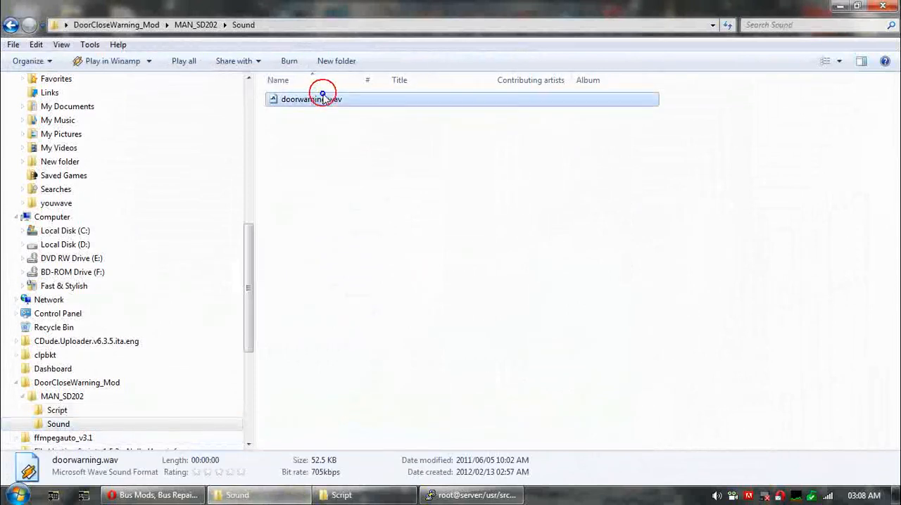
pyautogui.rightClick(311, 99)
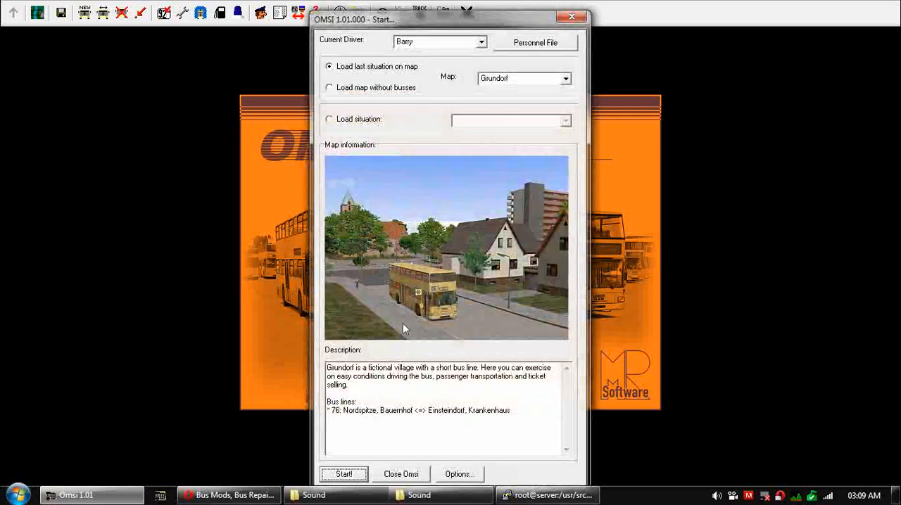
# Start OMSI on Grundorf with 'Load map without busses' selected
pyautogui.click(329, 87)
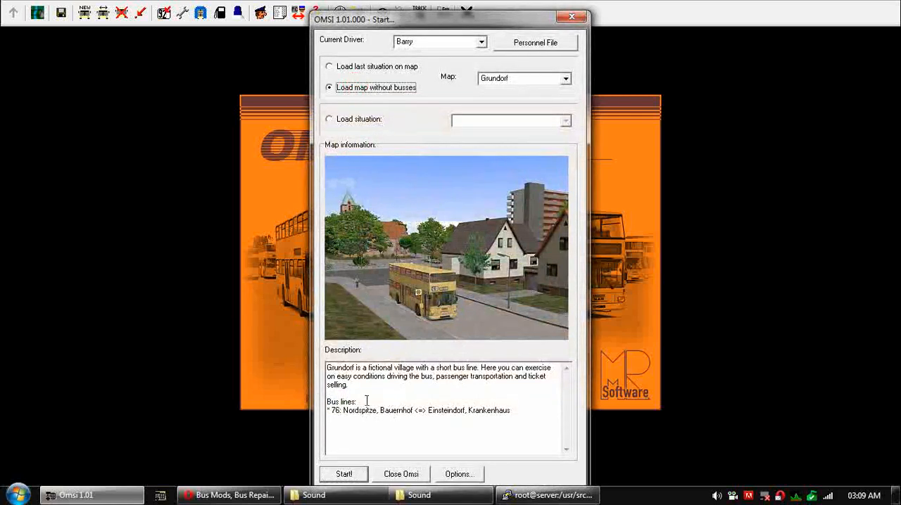
pyautogui.click(345, 473)
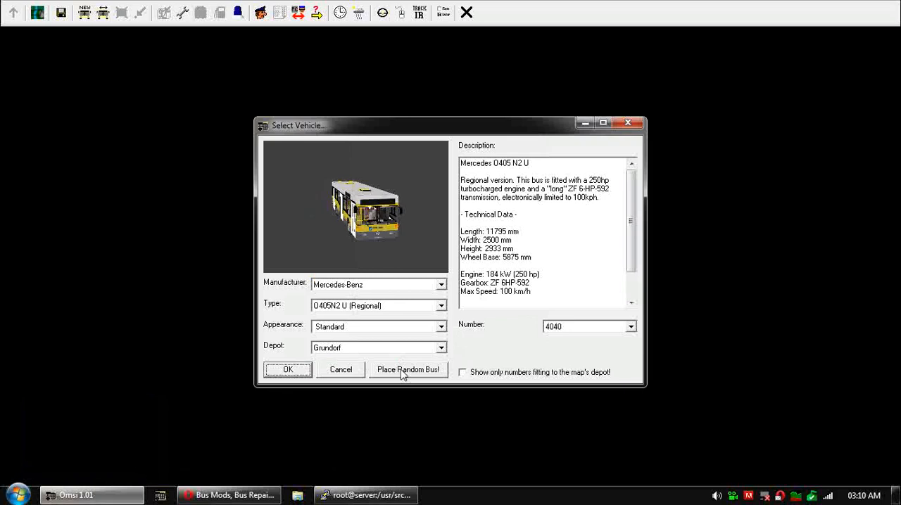
# Confirm the Mercedes-Benz O405N2 U selection to place it in Grundorf
pyautogui.click(287, 369)
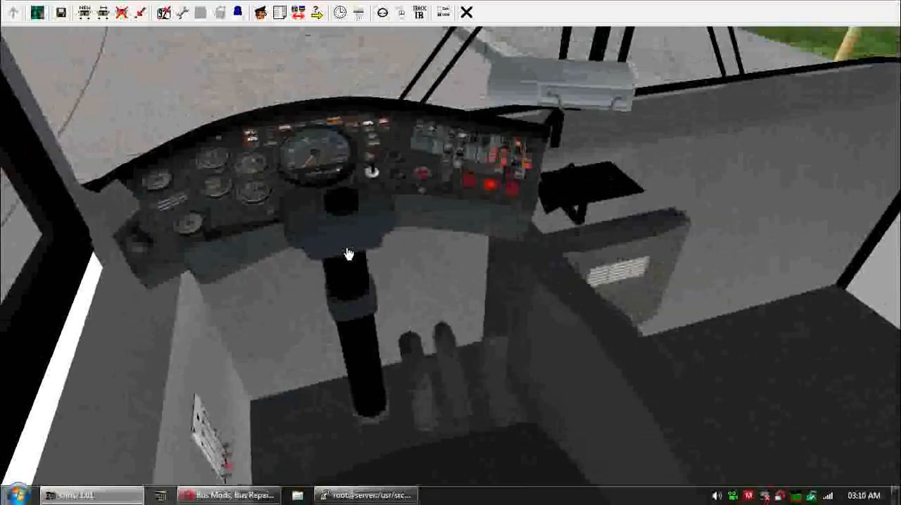
# Open the bus's front door from the dashboard to test the warning
pyautogui.click(513, 196)
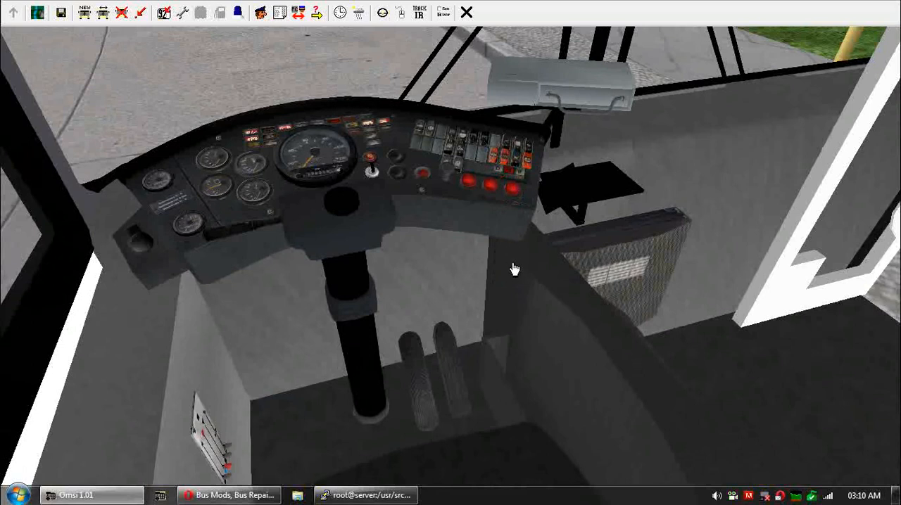
pyautogui.moveTo(465, 27)
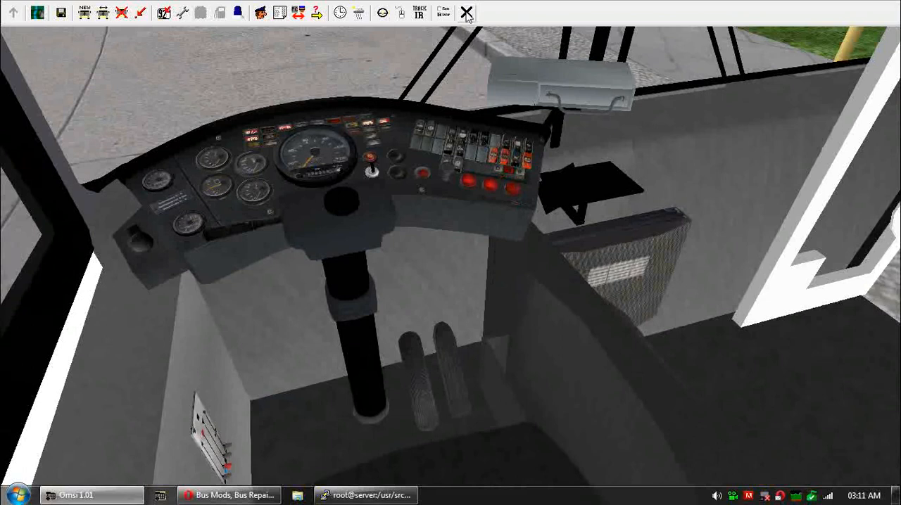
pyautogui.moveTo(425, 438)
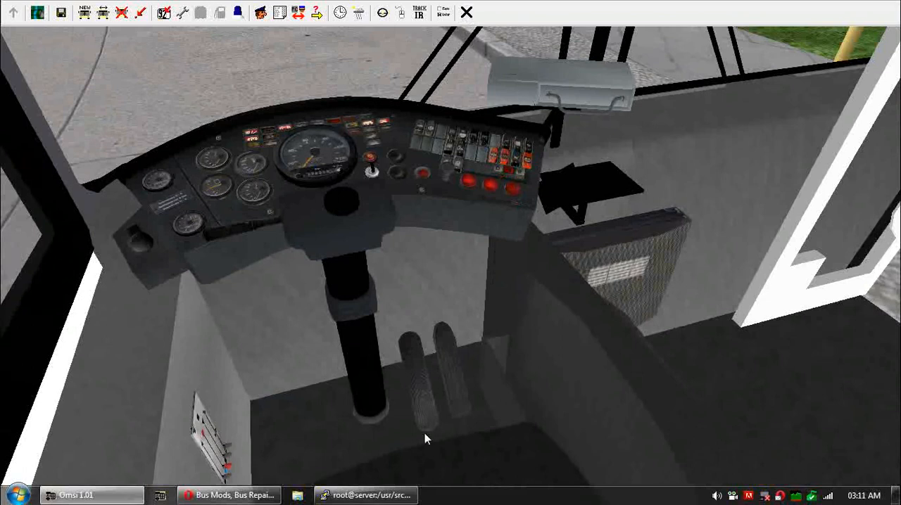